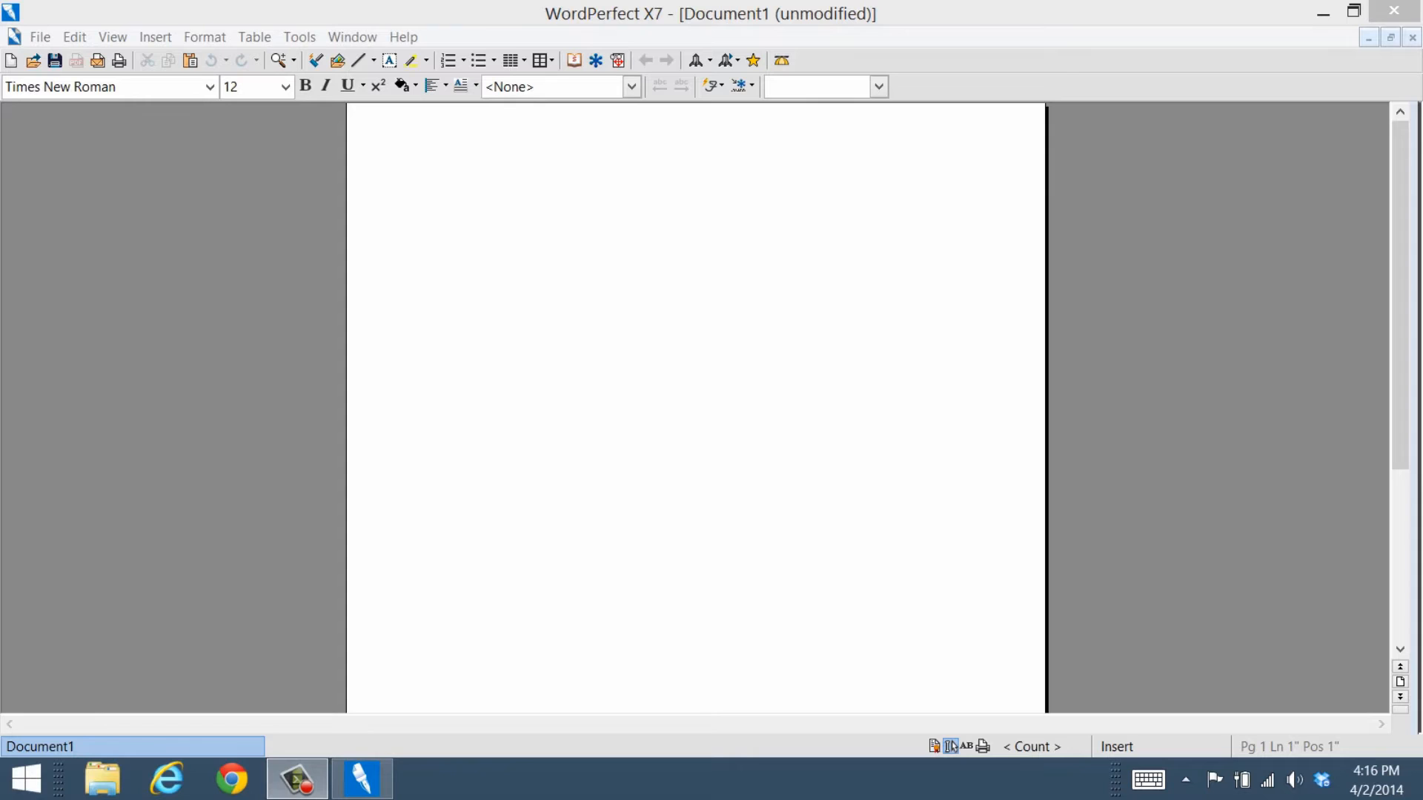
Launch the Macro Manager from the Tools > Macro commands.
{"action": "left_click", "coordinate": [299, 36]}
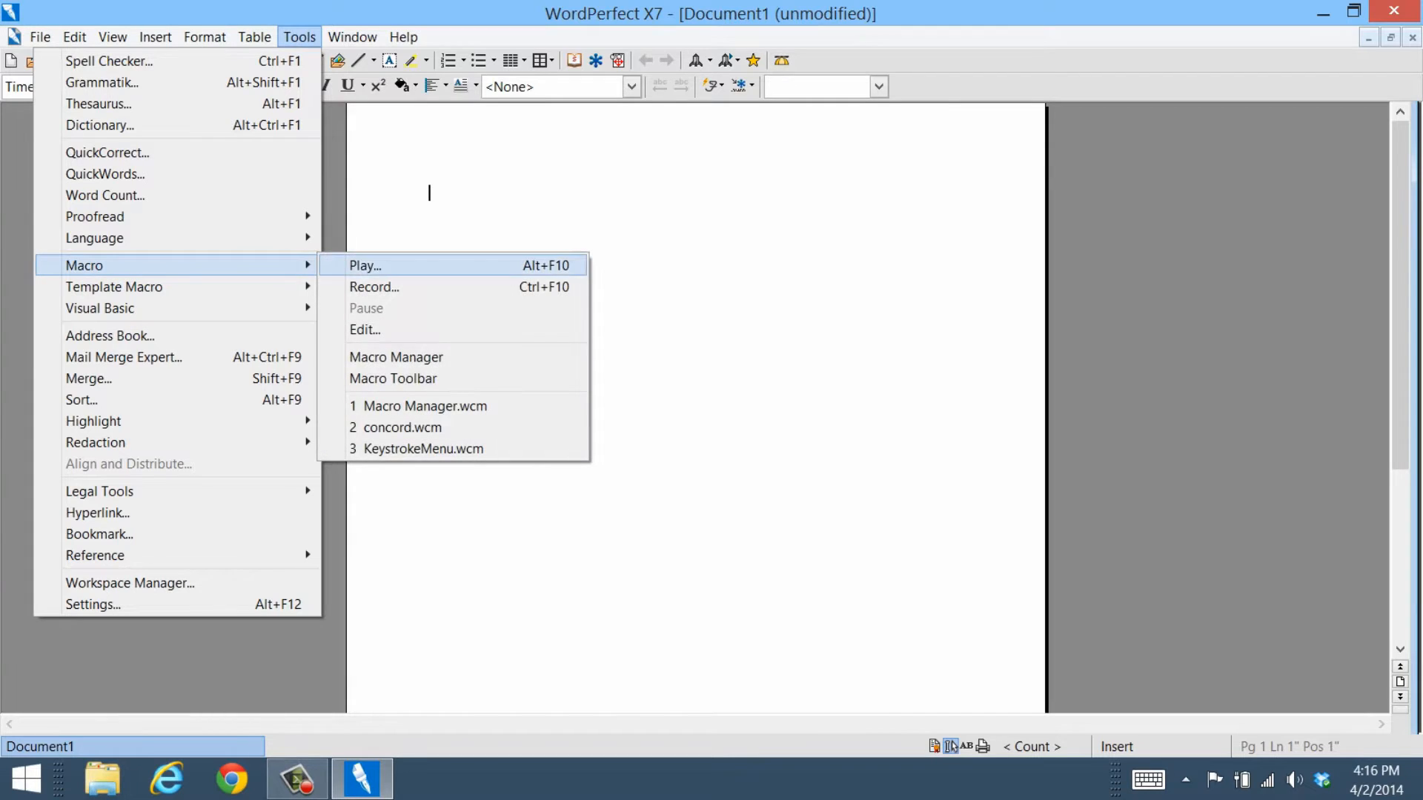
{"action": "left_click", "coordinate": [396, 356]}
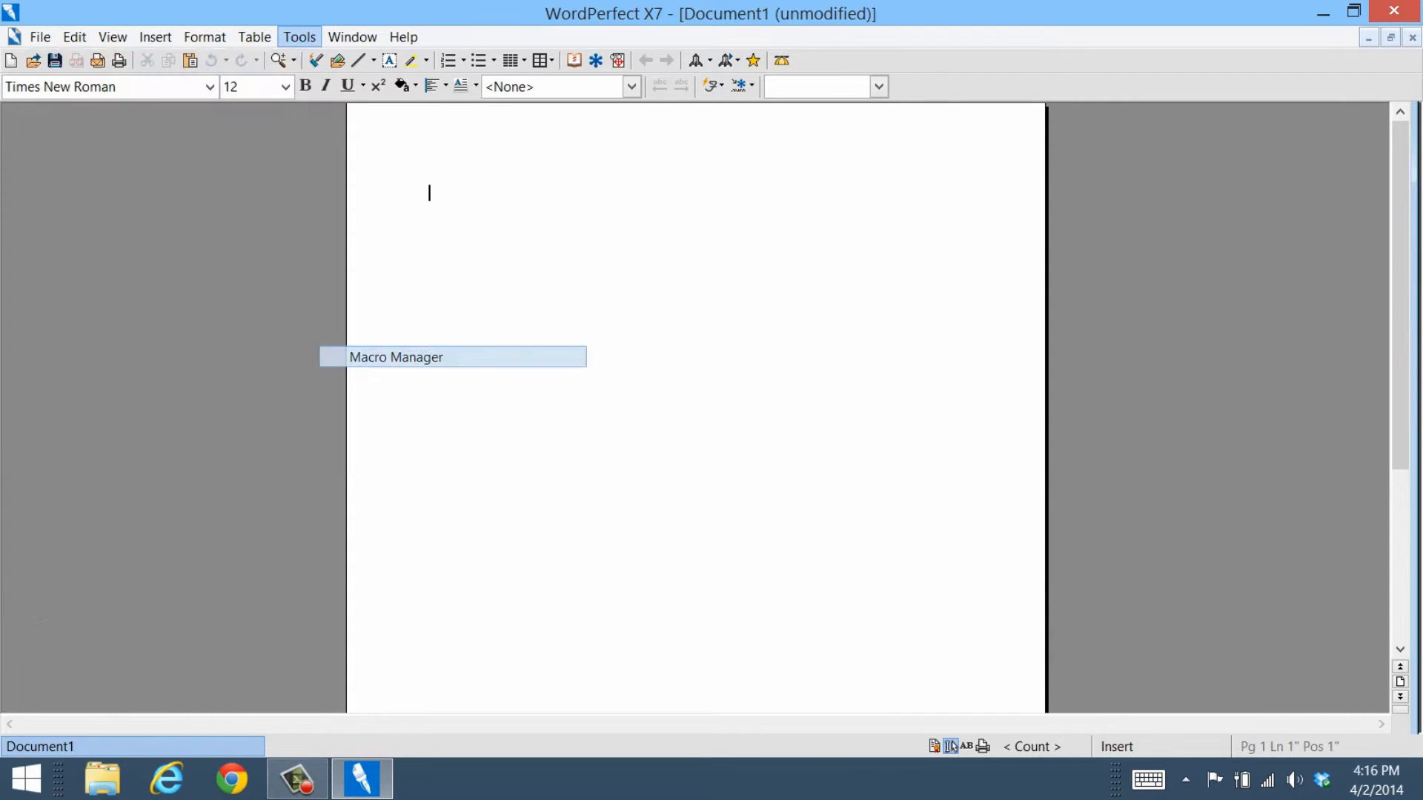
Edit PrintAll's description to mention the default printer and name it 'Print All Documents in active Window'.
{"action": "left_click", "coordinate": [395, 356]}
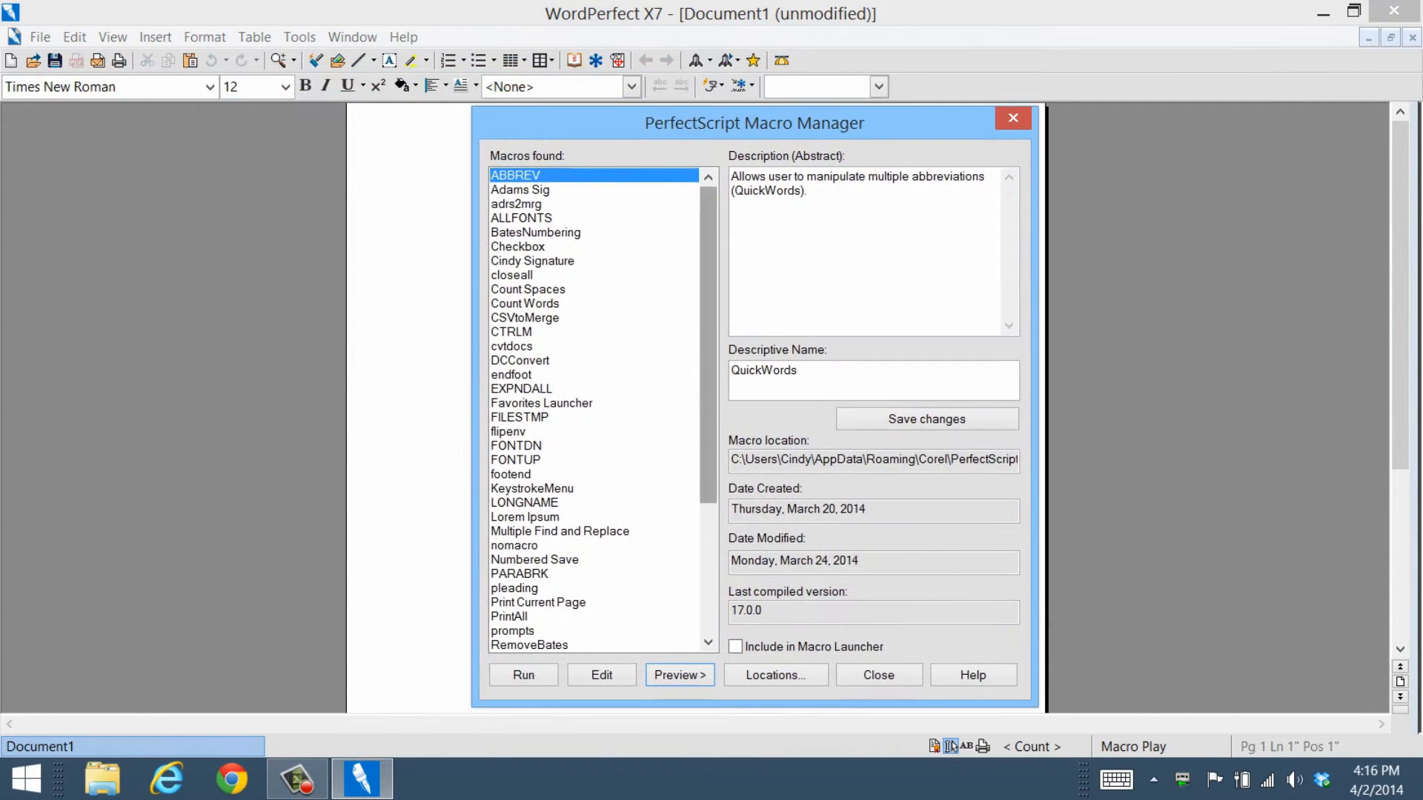
{"action": "left_click", "coordinate": [509, 473]}
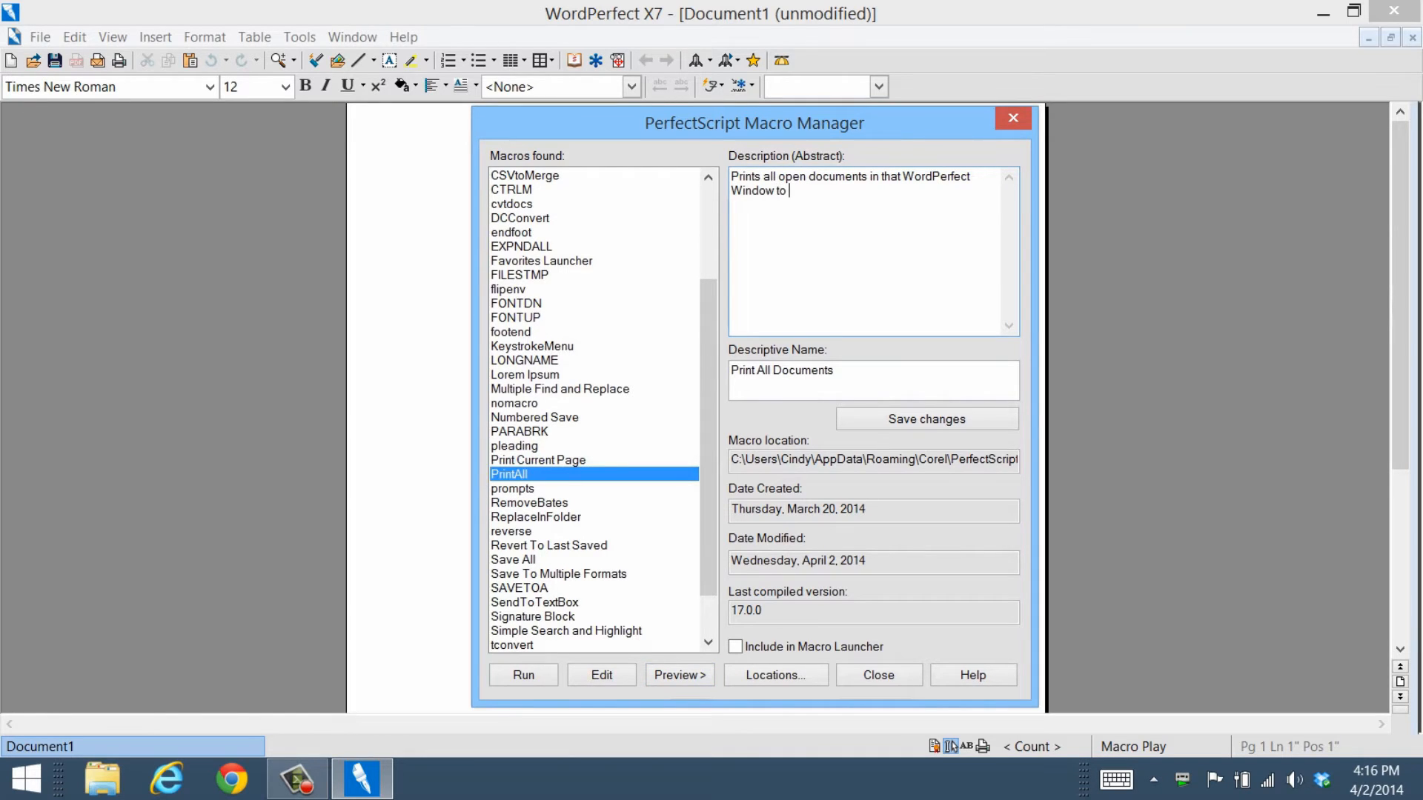
{"action": "type", "text": "the default printer"}
{"action": "left_click", "coordinate": [873, 380]}
{"action": "type", "text": " in W"}
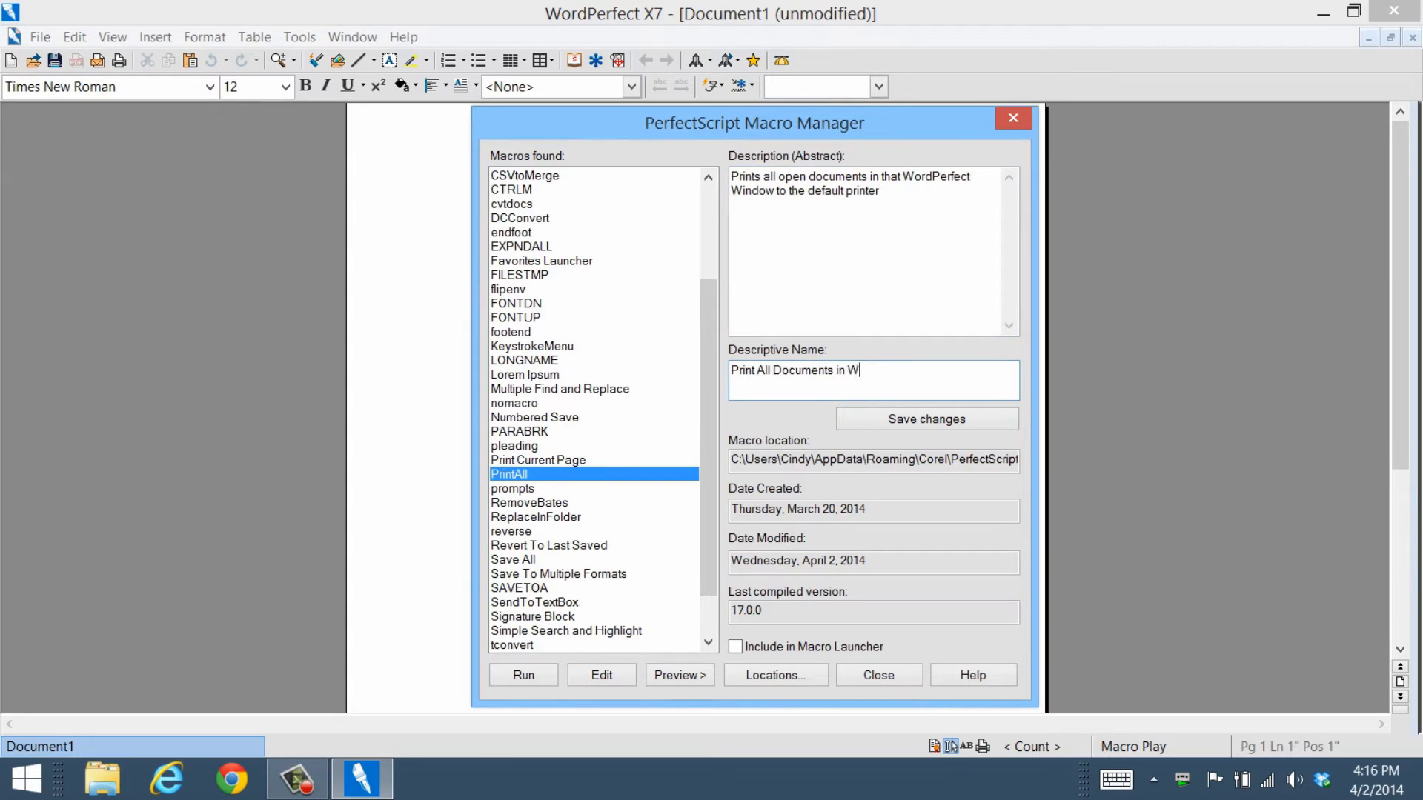
{"action": "type", "text": "active Window"}
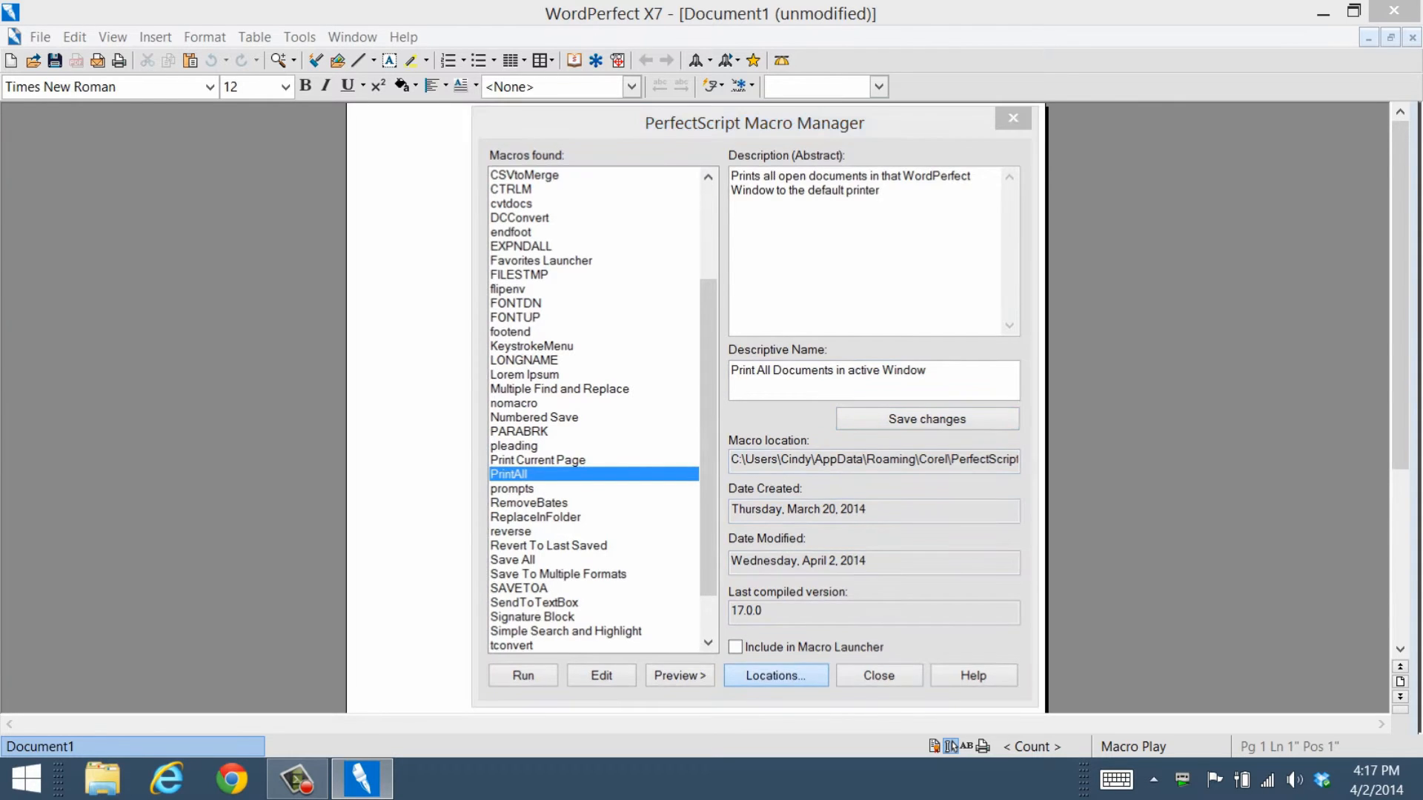
Add This PC > Documents as a second macro location and confirm the locations list.
{"action": "left_click", "coordinate": [774, 675]}
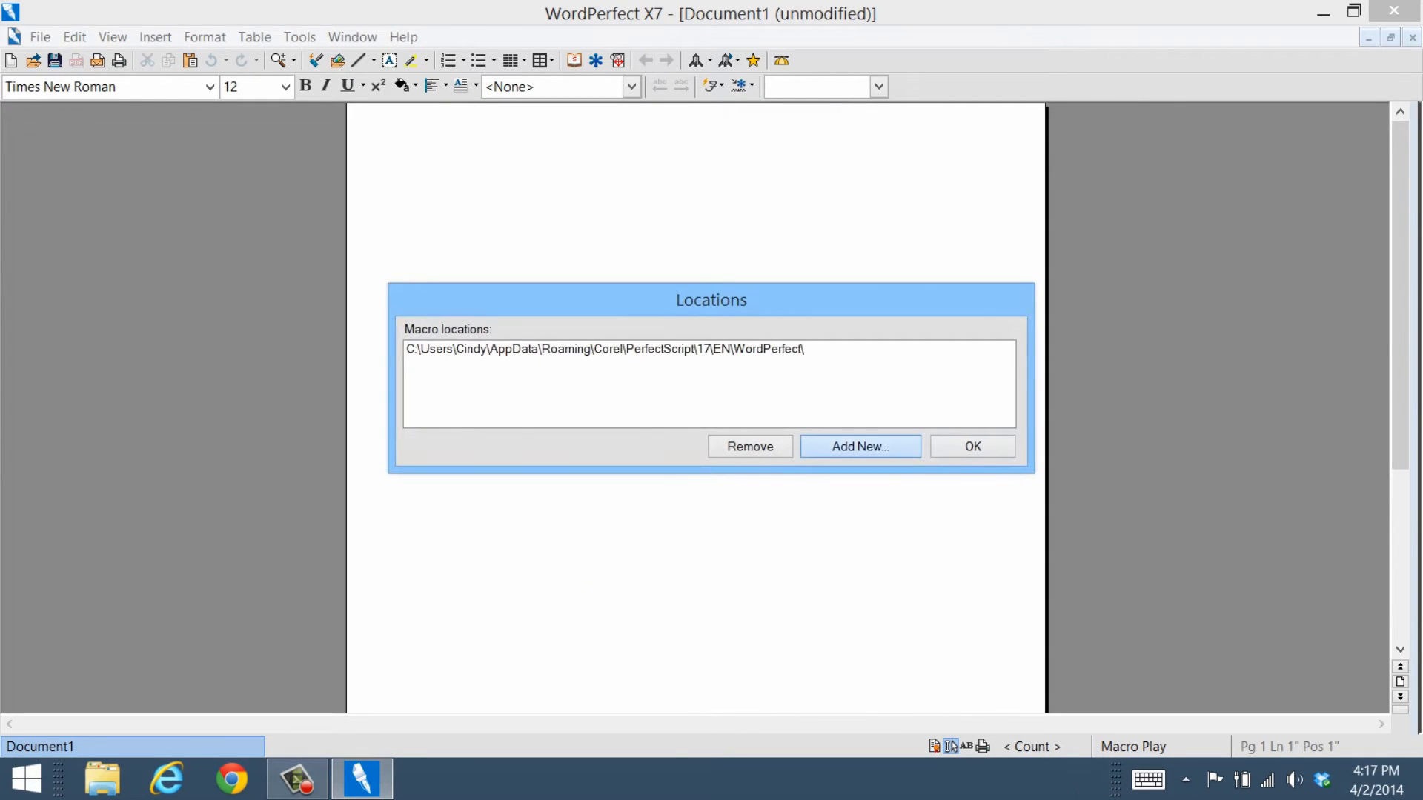
{"action": "left_click", "coordinate": [858, 446]}
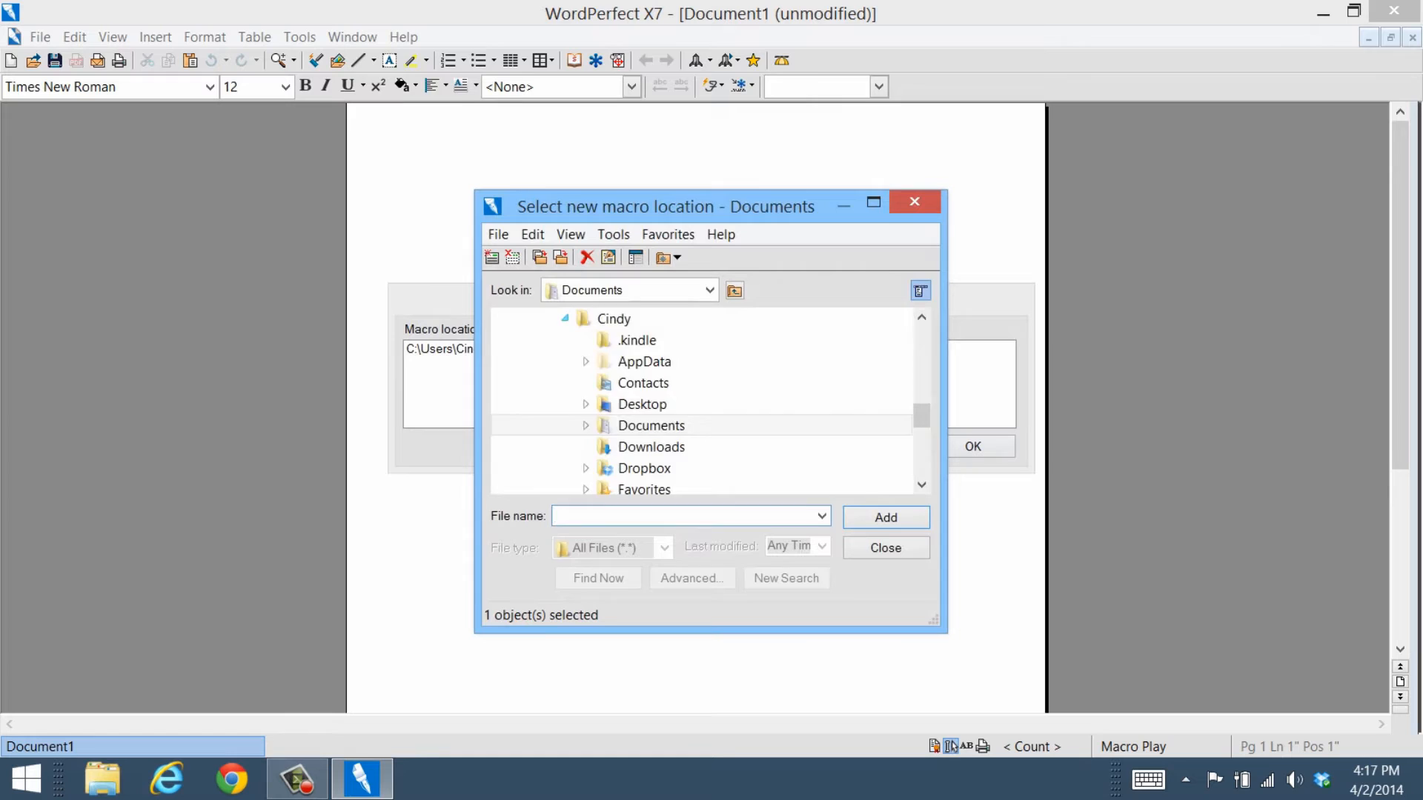
{"action": "left_click", "coordinate": [733, 290]}
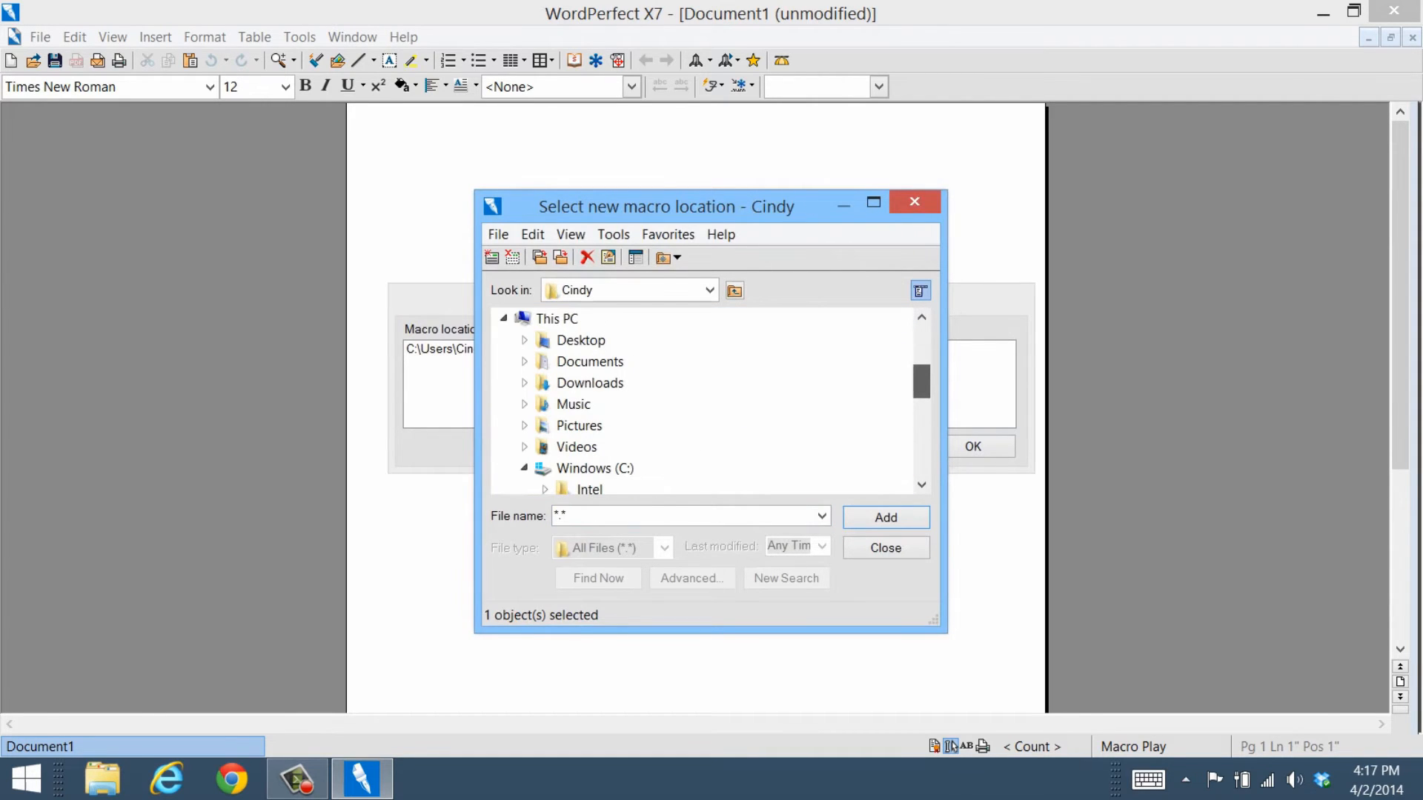
{"action": "left_click", "coordinate": [590, 360]}
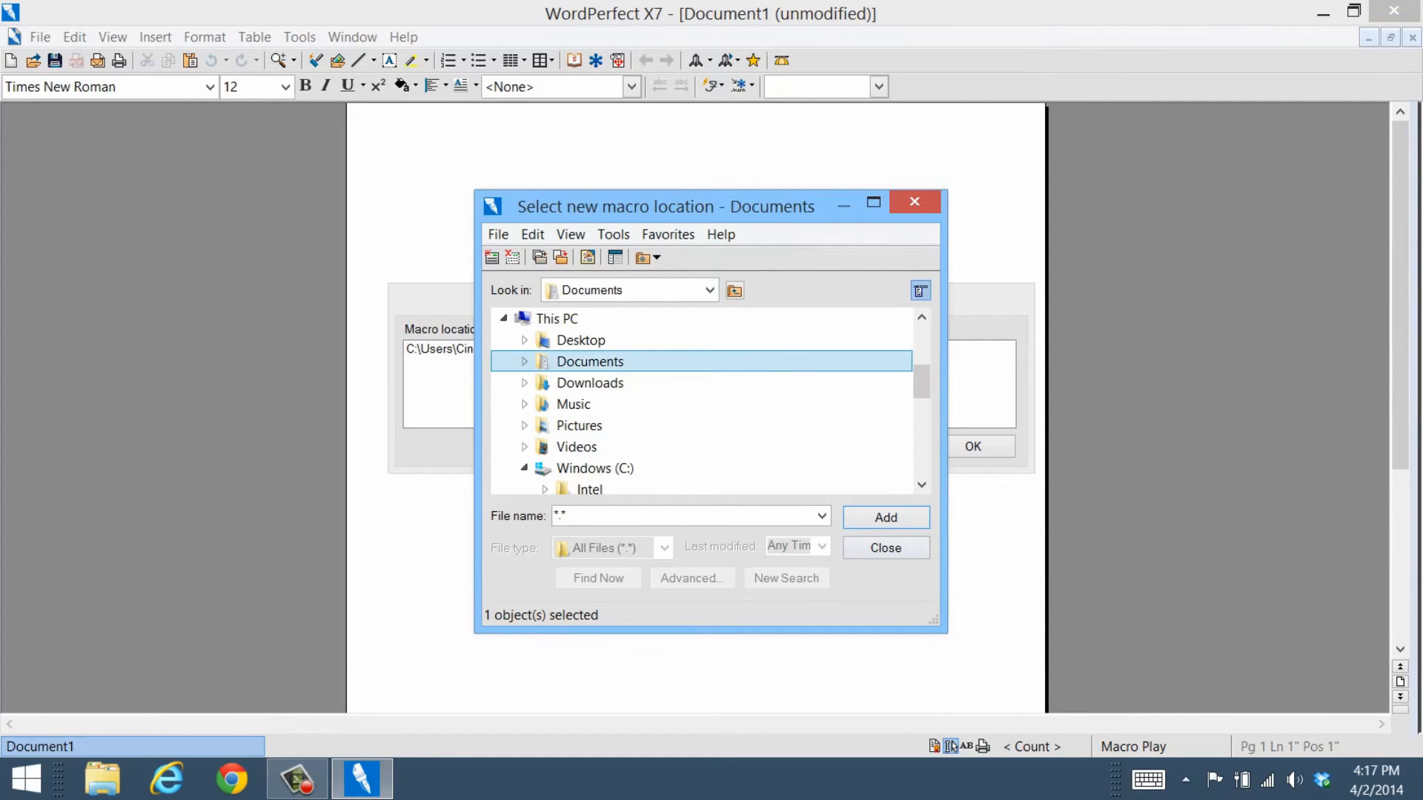
{"action": "left_click", "coordinate": [882, 518]}
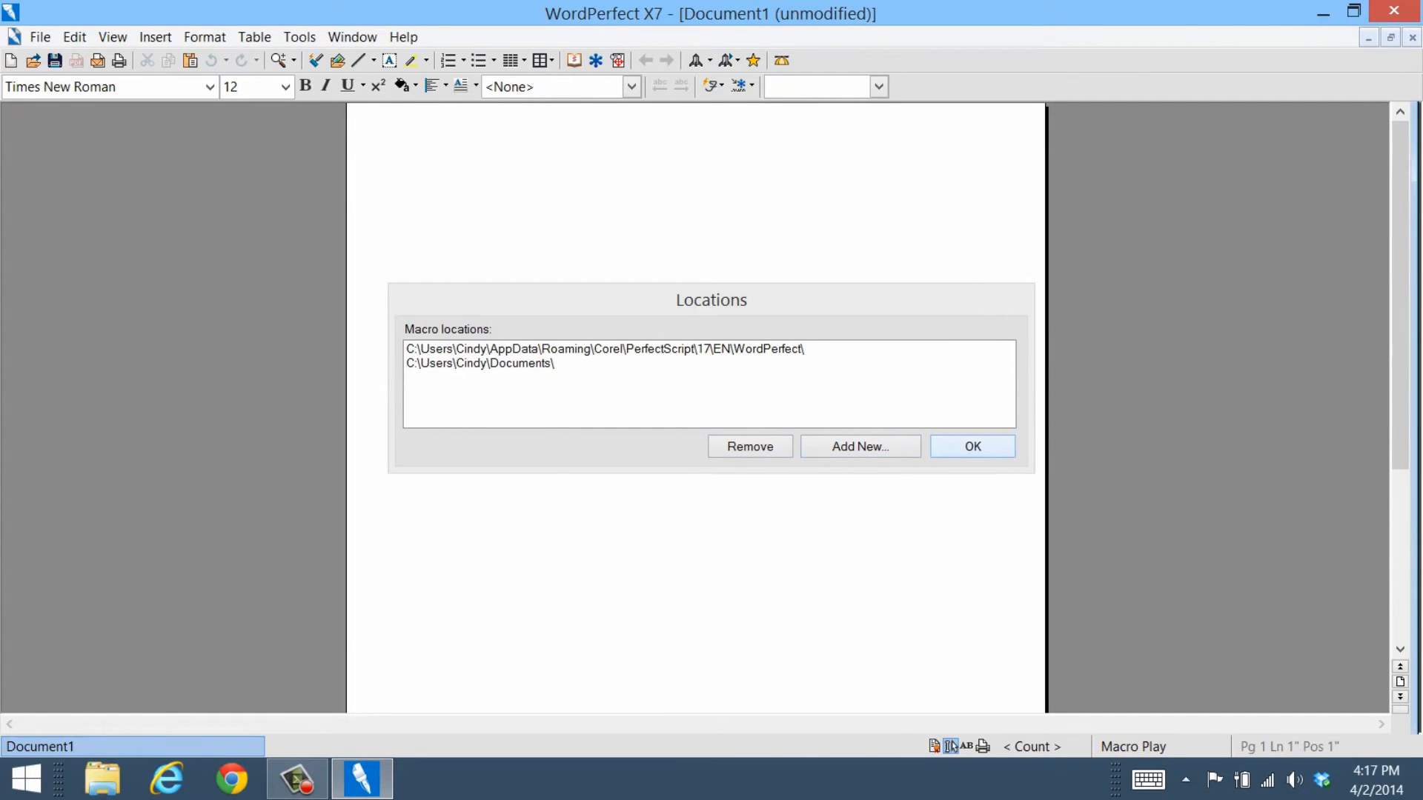
{"action": "left_click", "coordinate": [971, 446]}
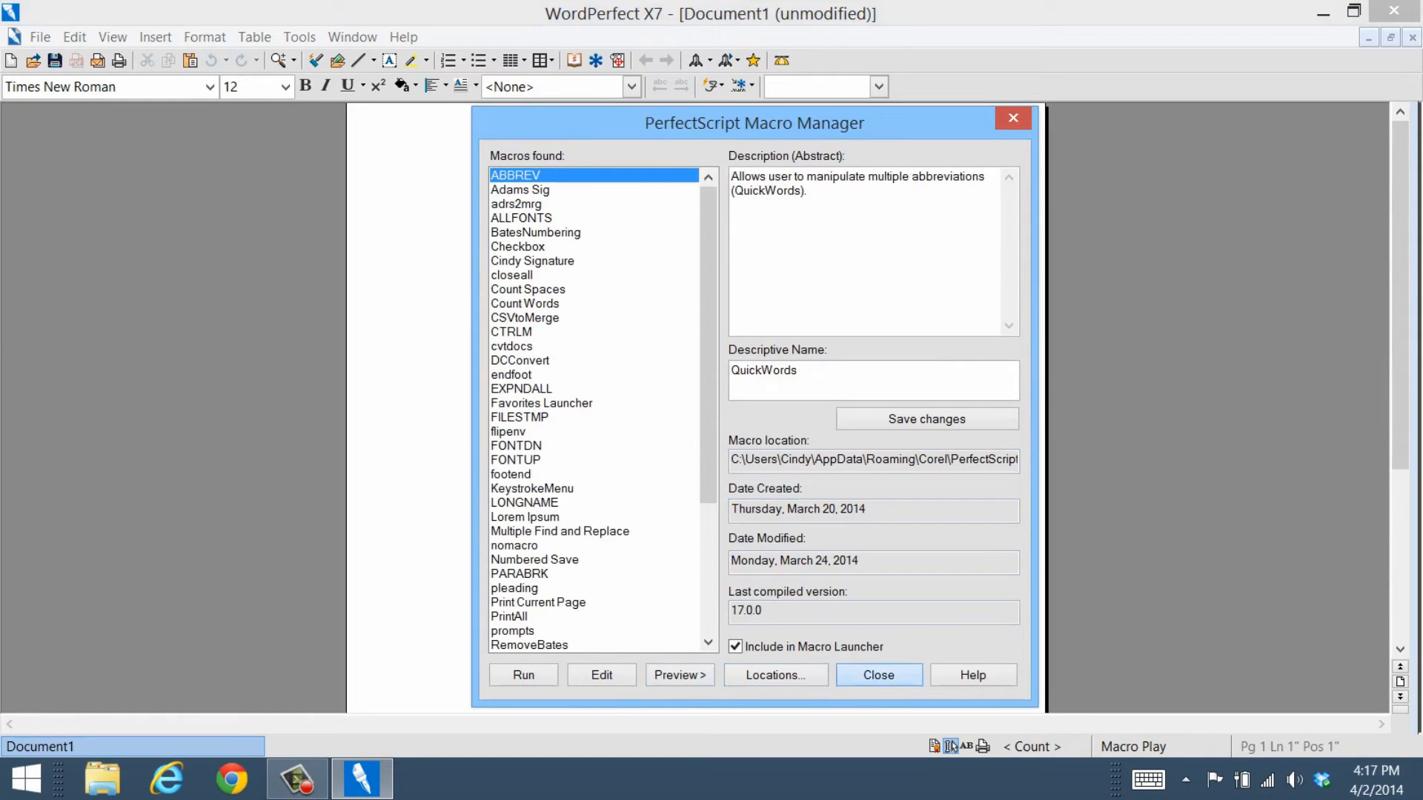
Close the manager and begin recording a new macro named 'Bob G'.
{"action": "left_click", "coordinate": [876, 674]}
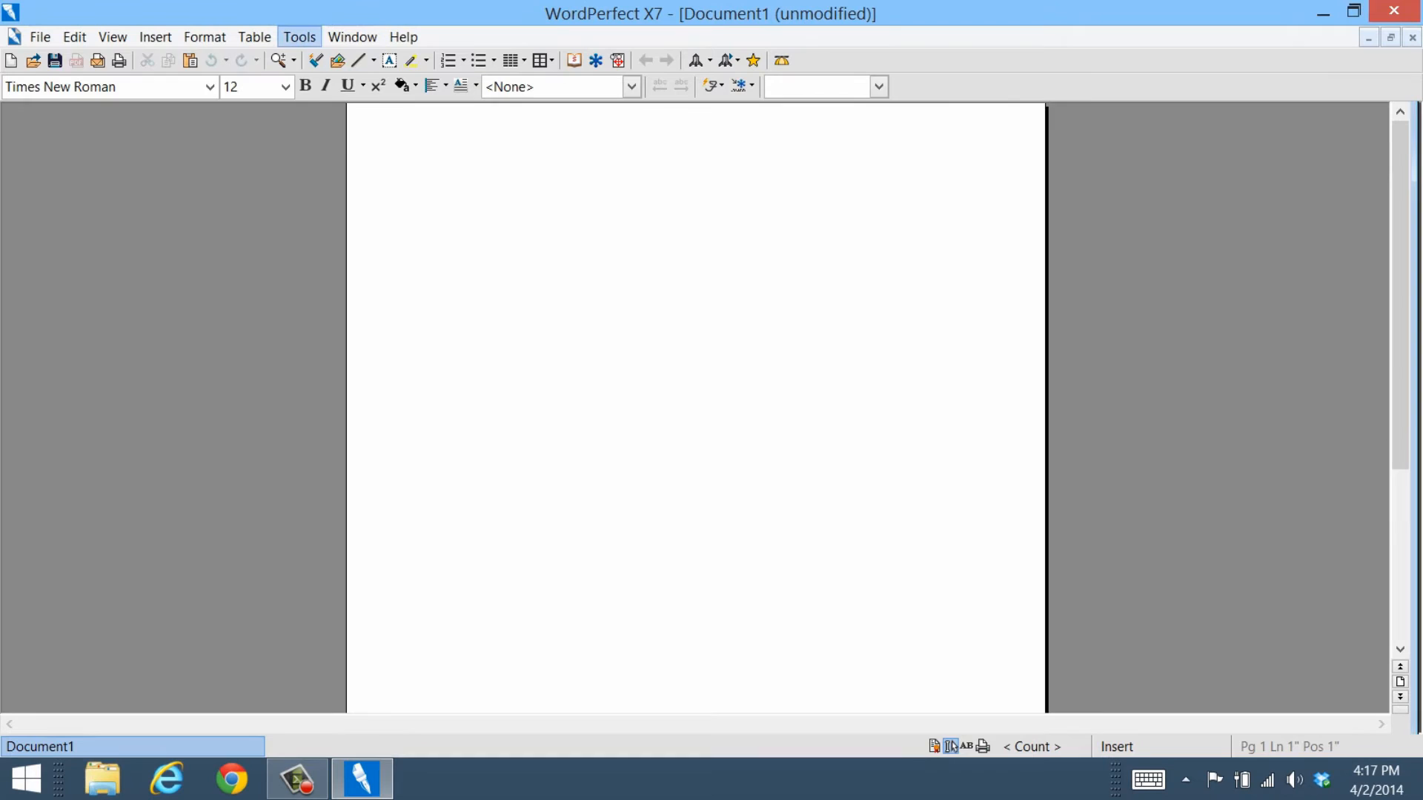
{"action": "left_click", "coordinate": [298, 36]}
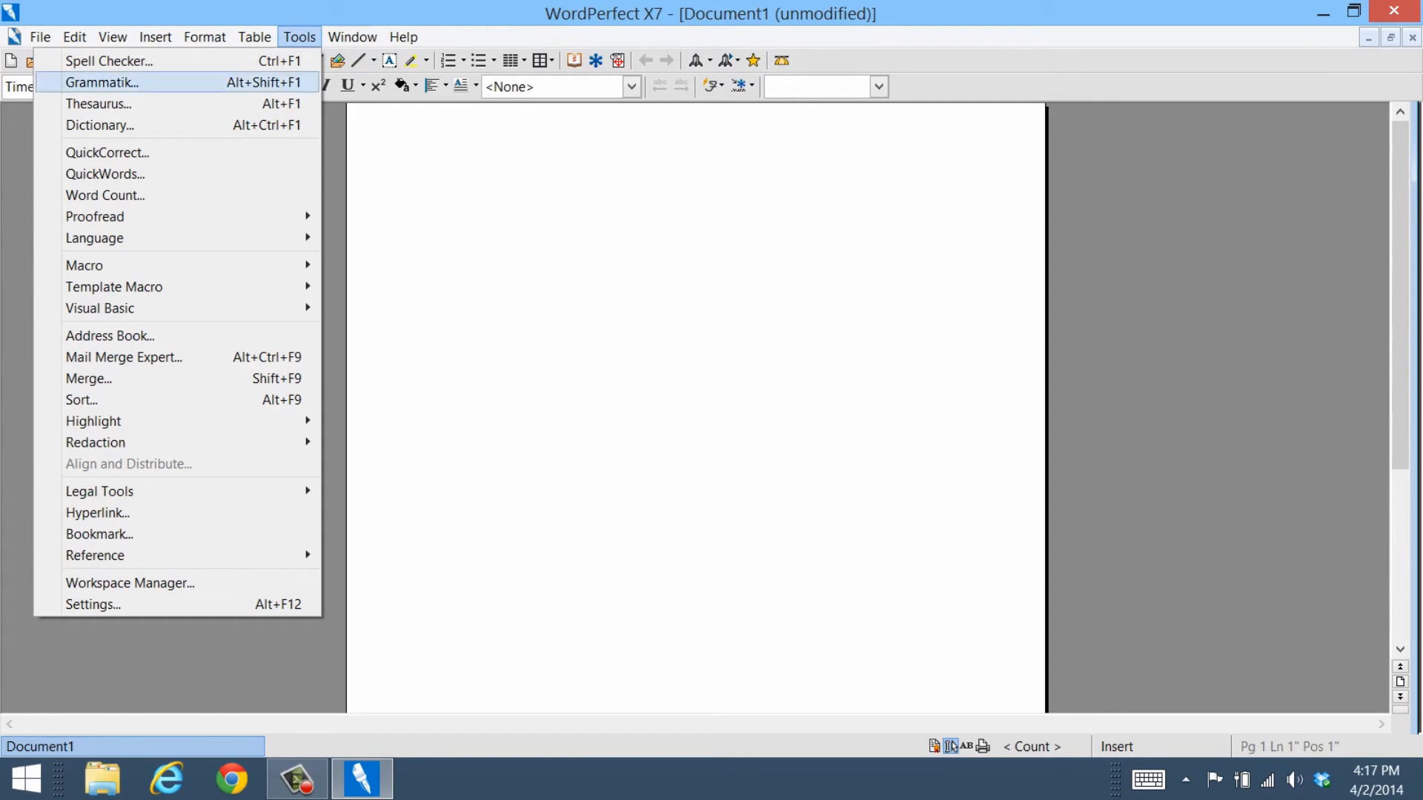
{"action": "mouse_move", "coordinate": [84, 264]}
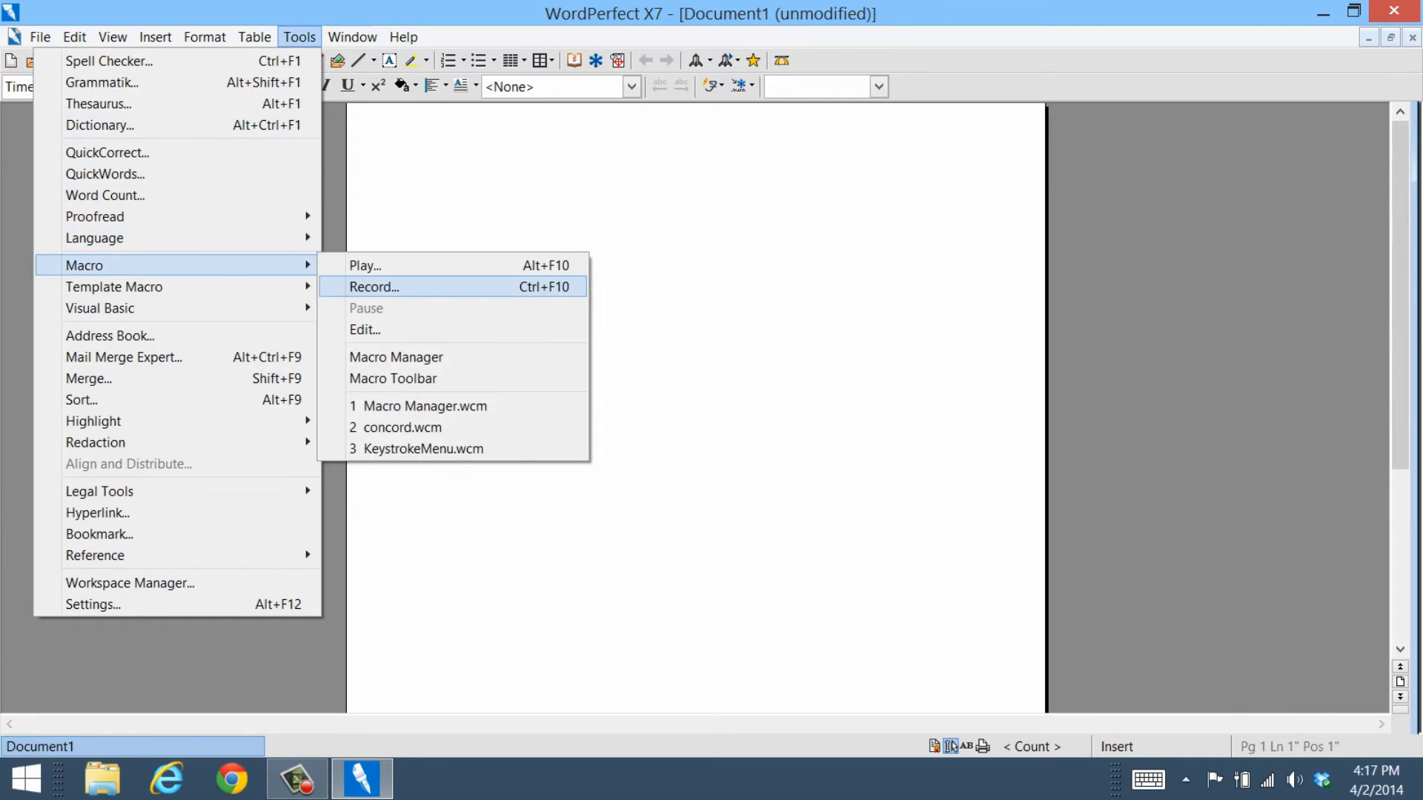
{"action": "left_click", "coordinate": [373, 287]}
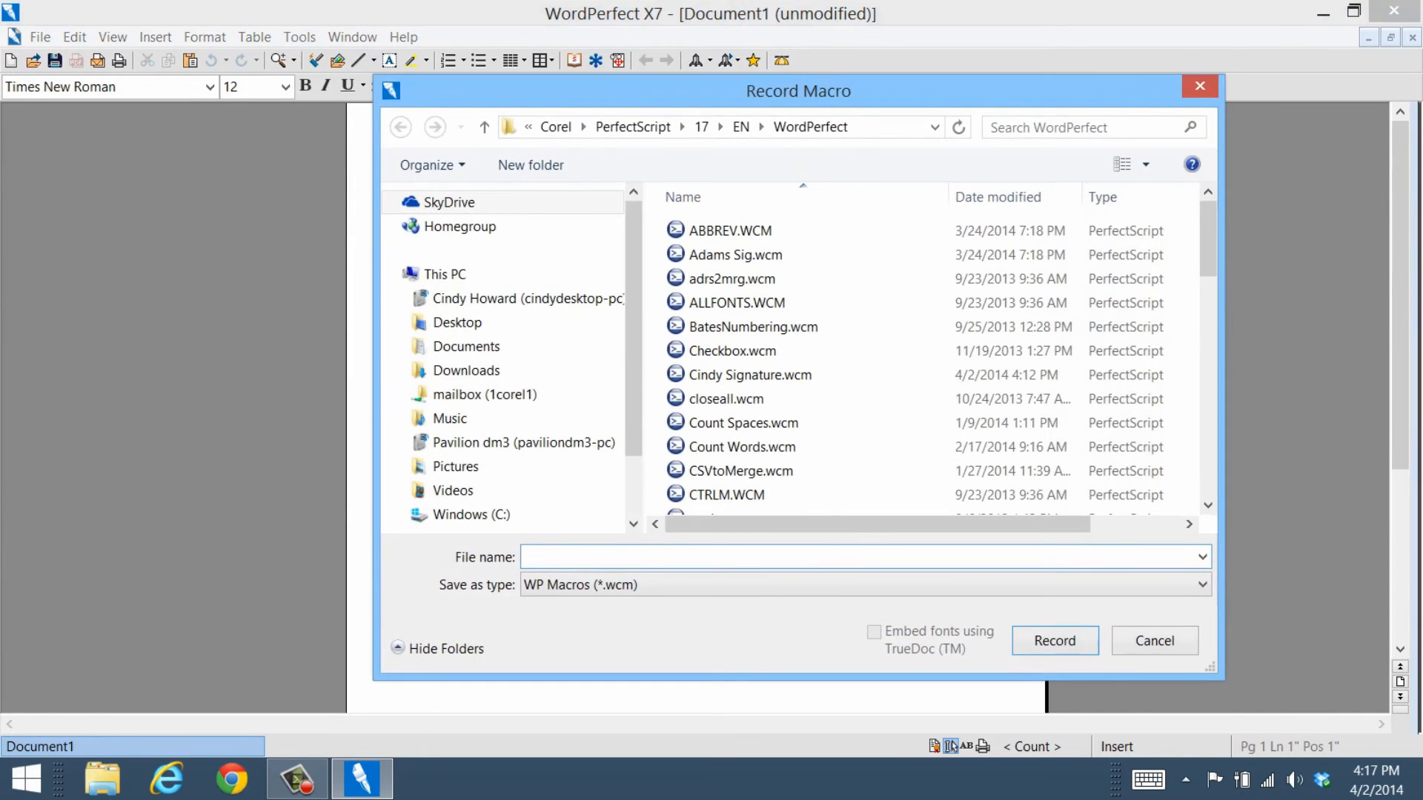
{"action": "type", "text": "Bob G"}
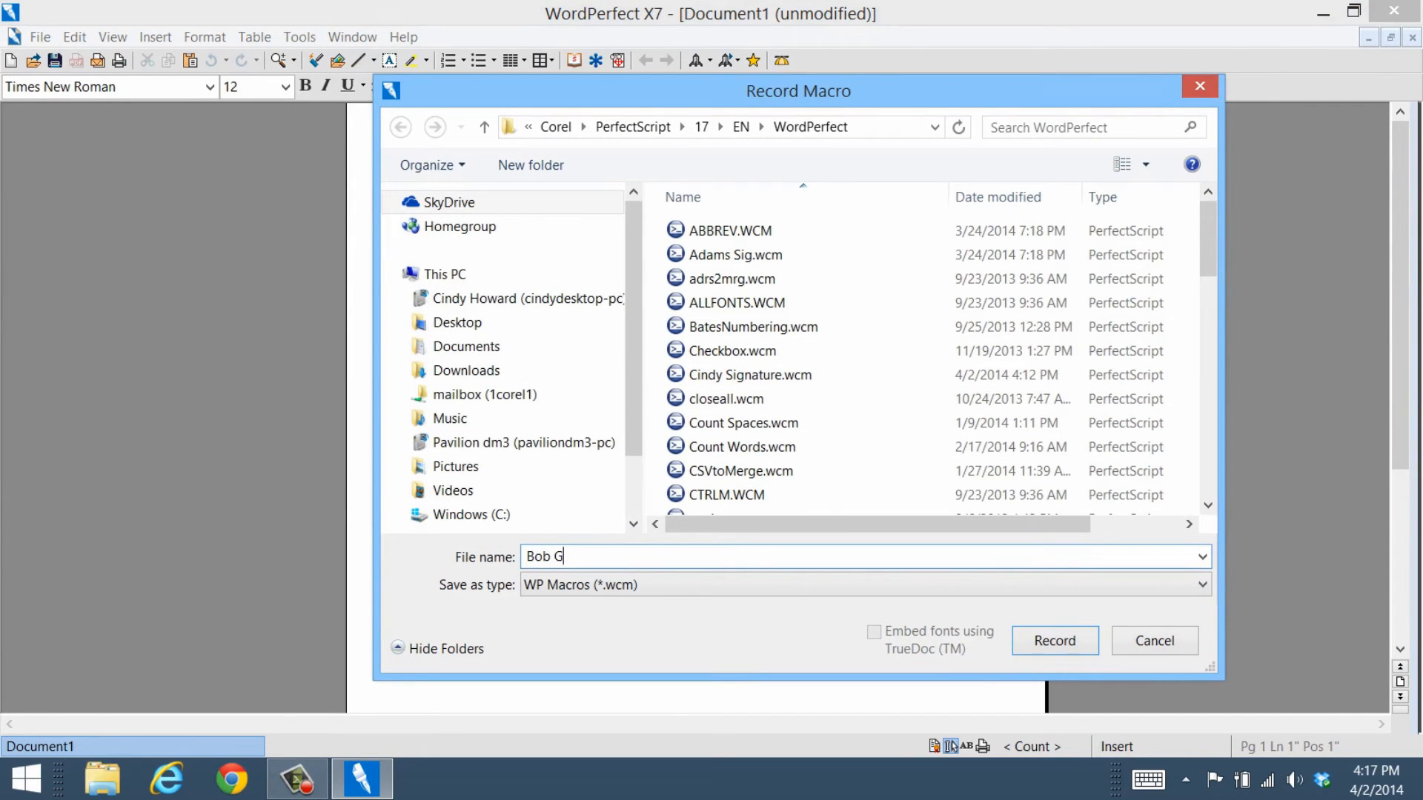
{"action": "left_click", "coordinate": [1054, 640]}
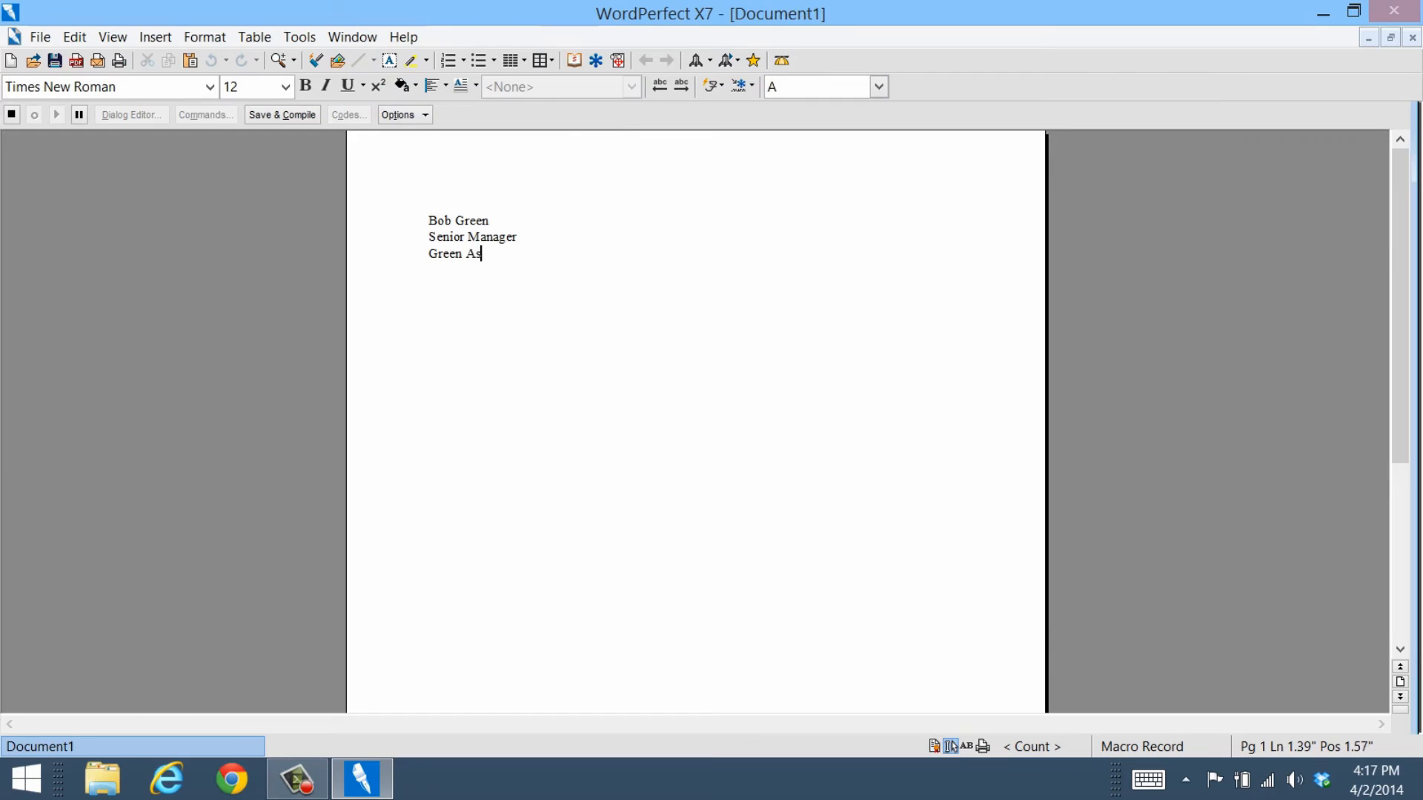
Record the third signature line 'Green Associates Inc.' beneath the name and Senior Manager title.
{"action": "type", "text": "sociates Inc."}
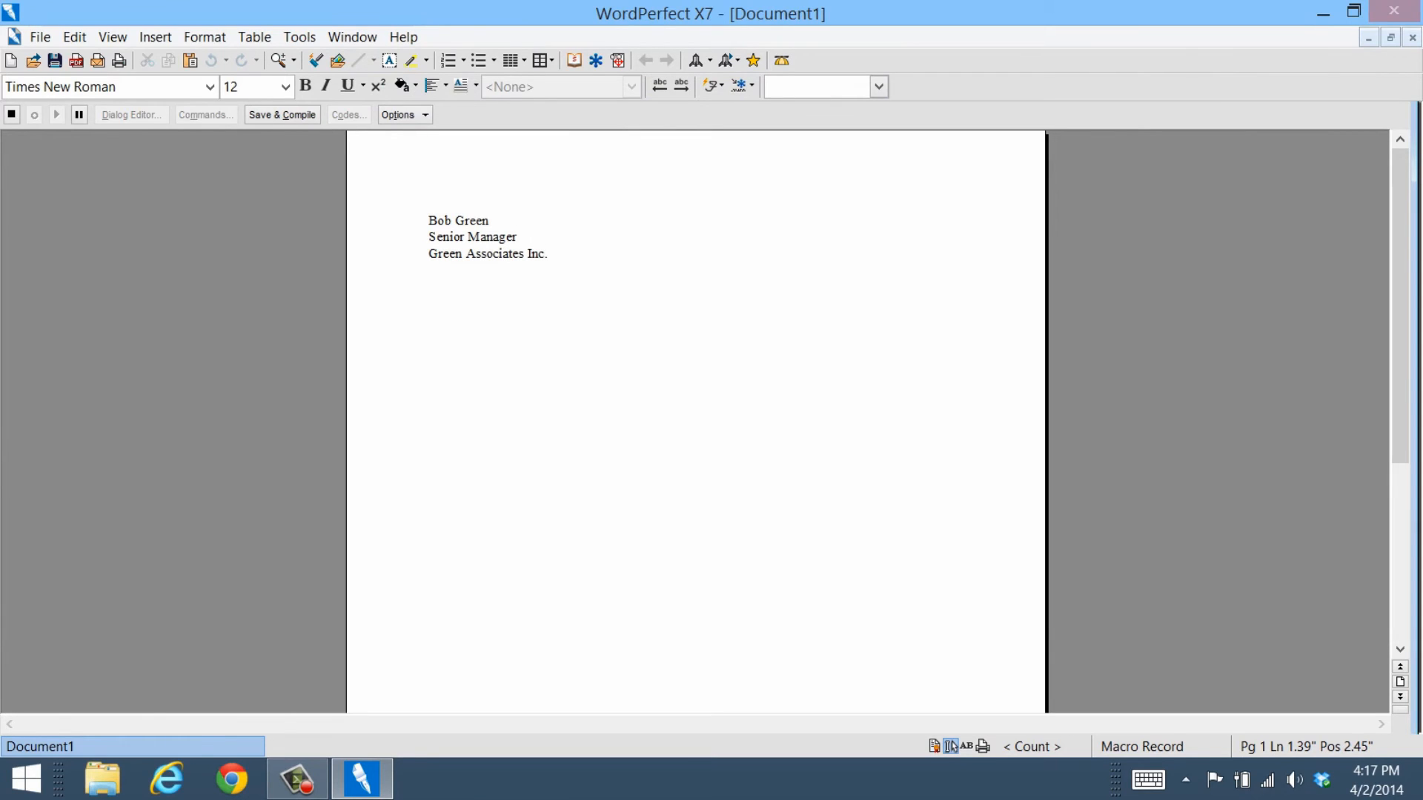